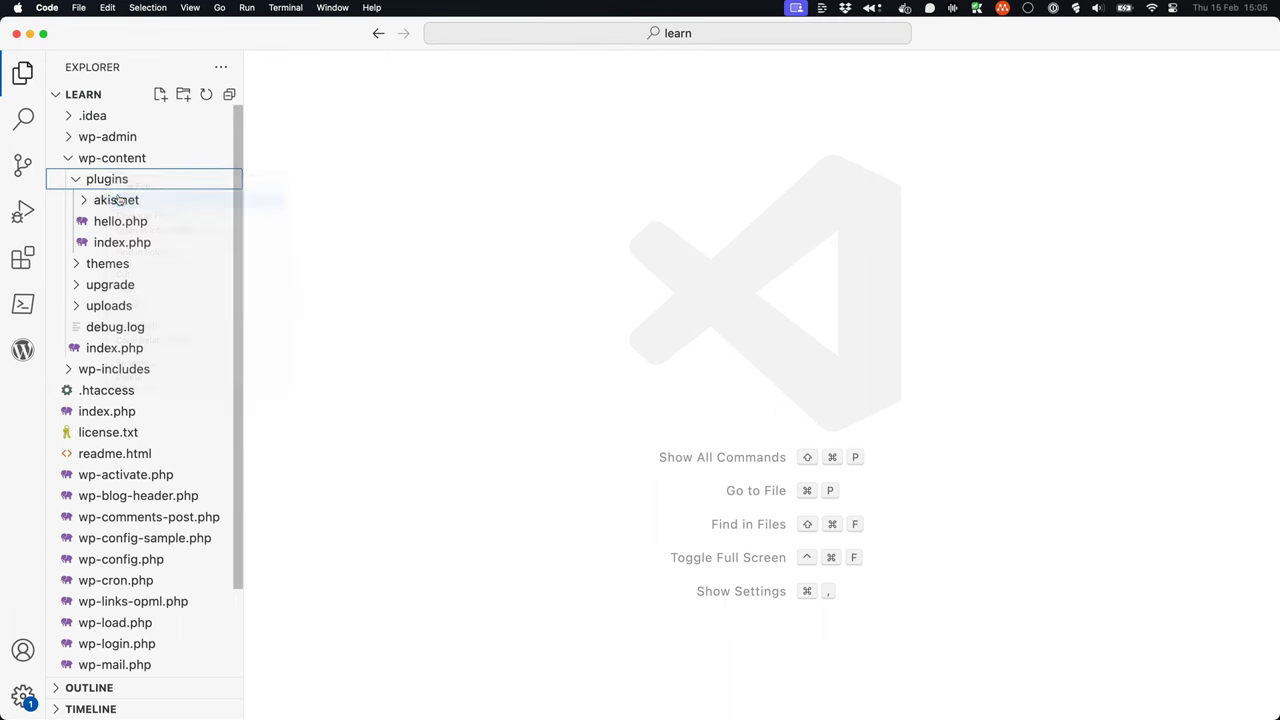
- Name the new plugins folder 'bookstore' and start a new file inside it
type("bookstore")
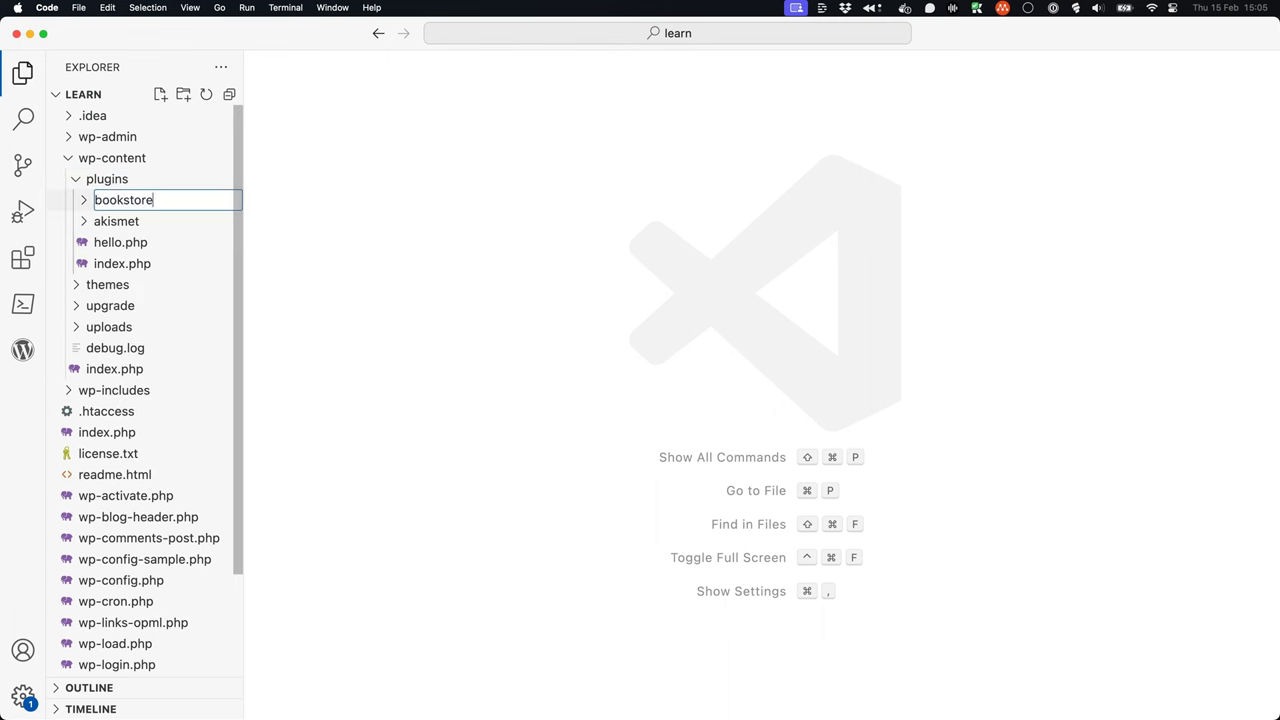
right_click(124, 220)
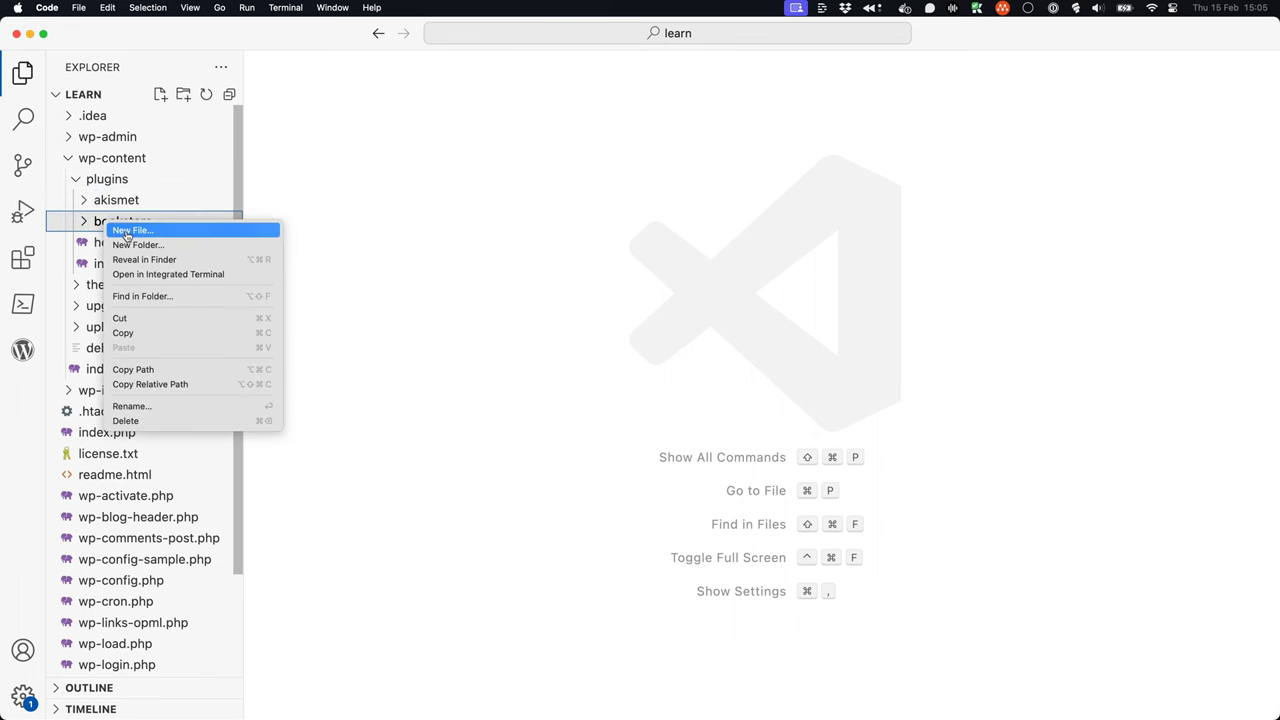
left_click(132, 230)
type("bookstore.php")
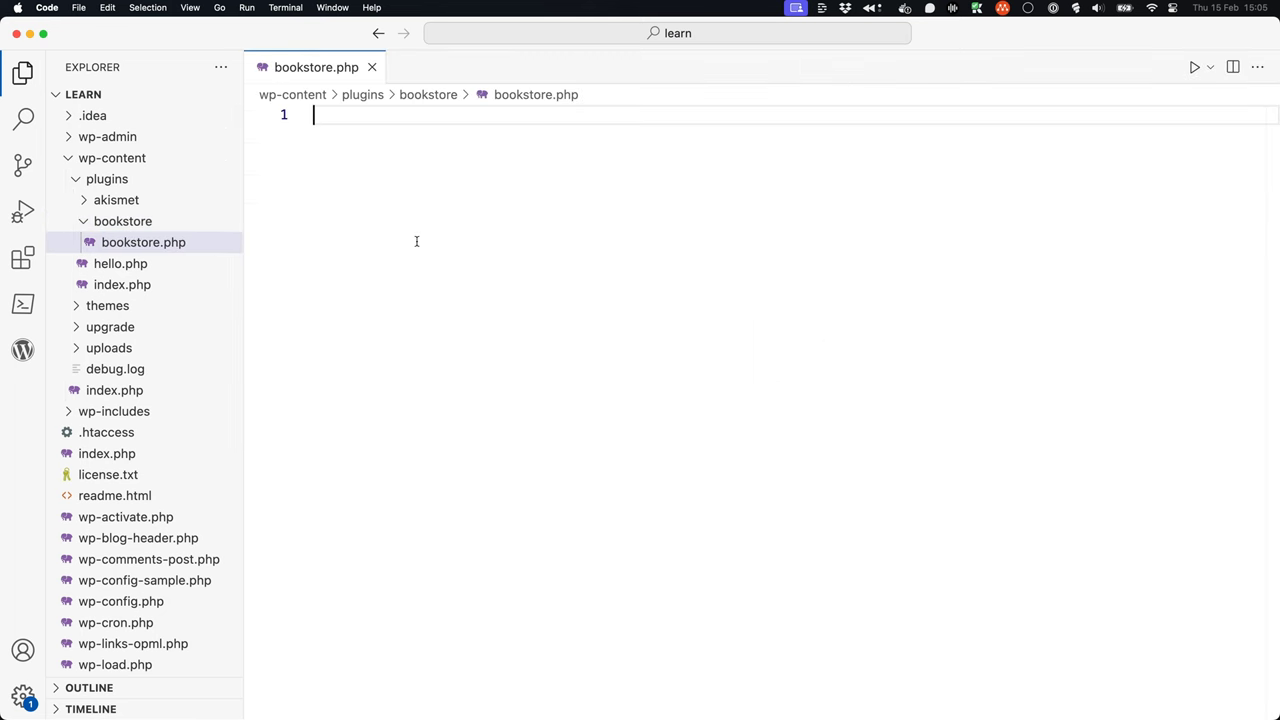
- Begin bookstore.php with the PHP tag, Bookstore 1.0 header, ABSPATH guard and the register function name
type("<?")
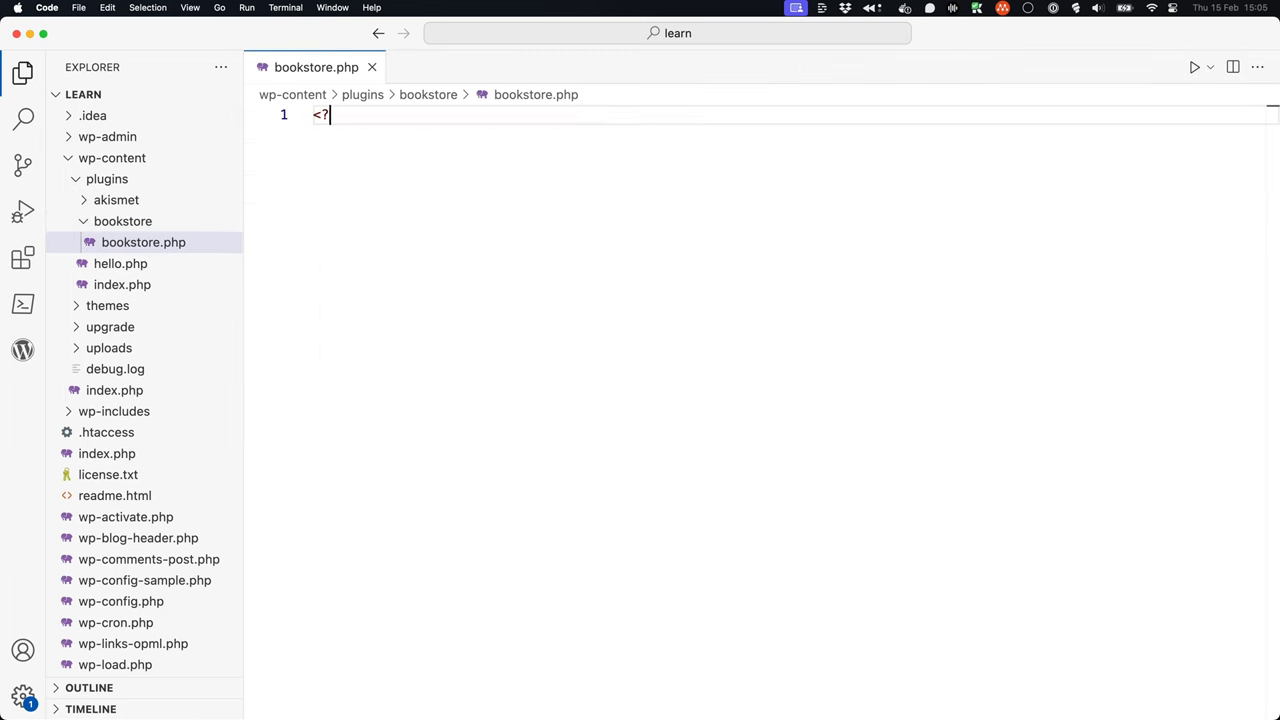
type("php")
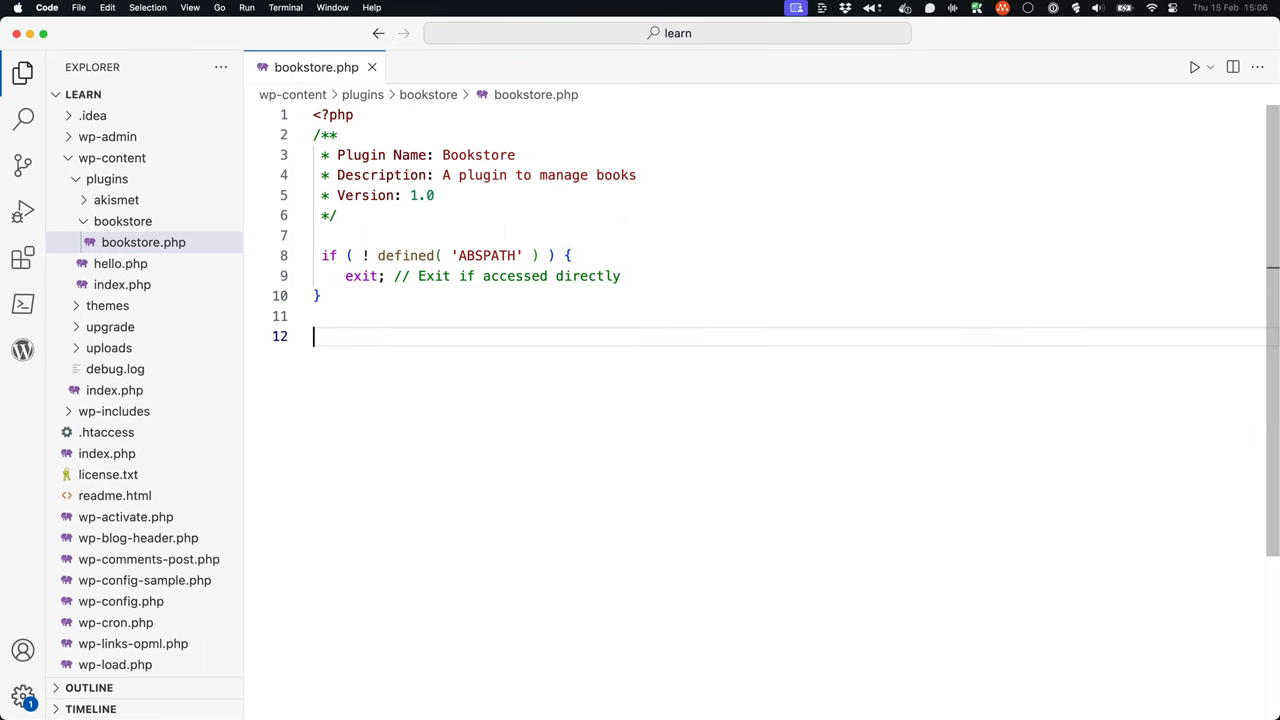
type("function bookstore_register_book_post_type")
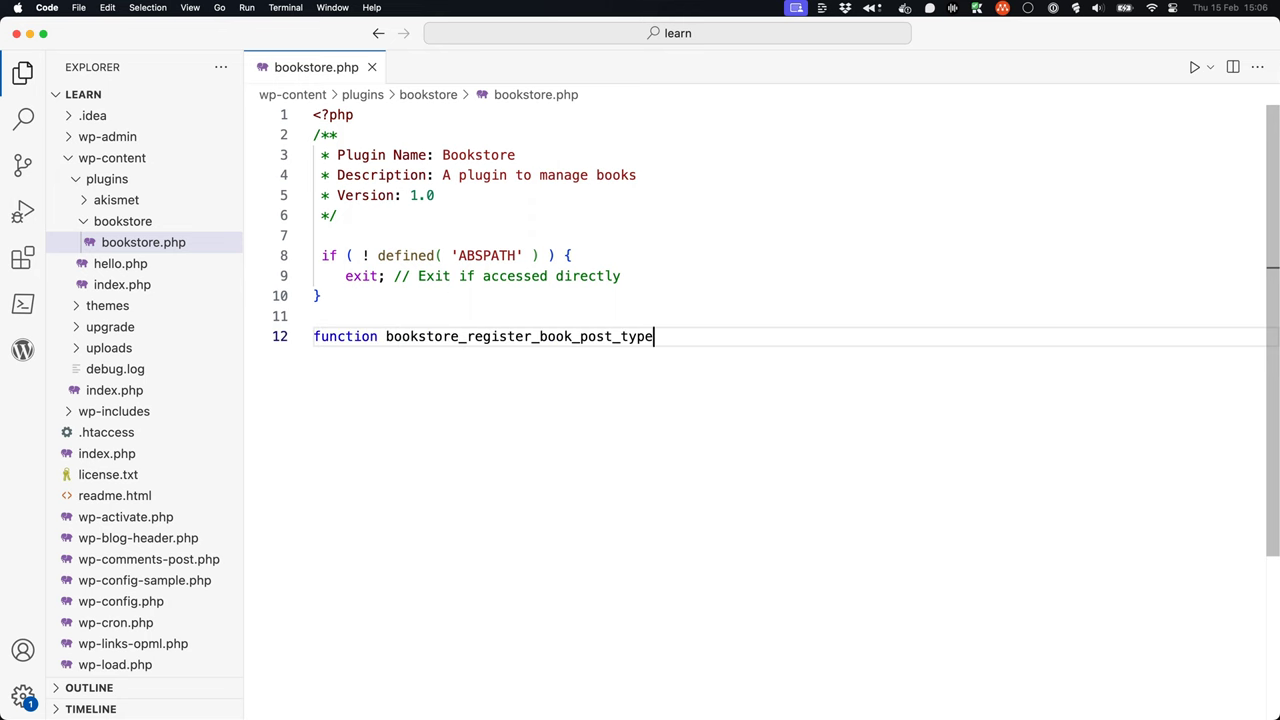
- Fill bookstore_register_book_post_type() with the $args array and register_post_type( 'book', $args )
type("(){}")
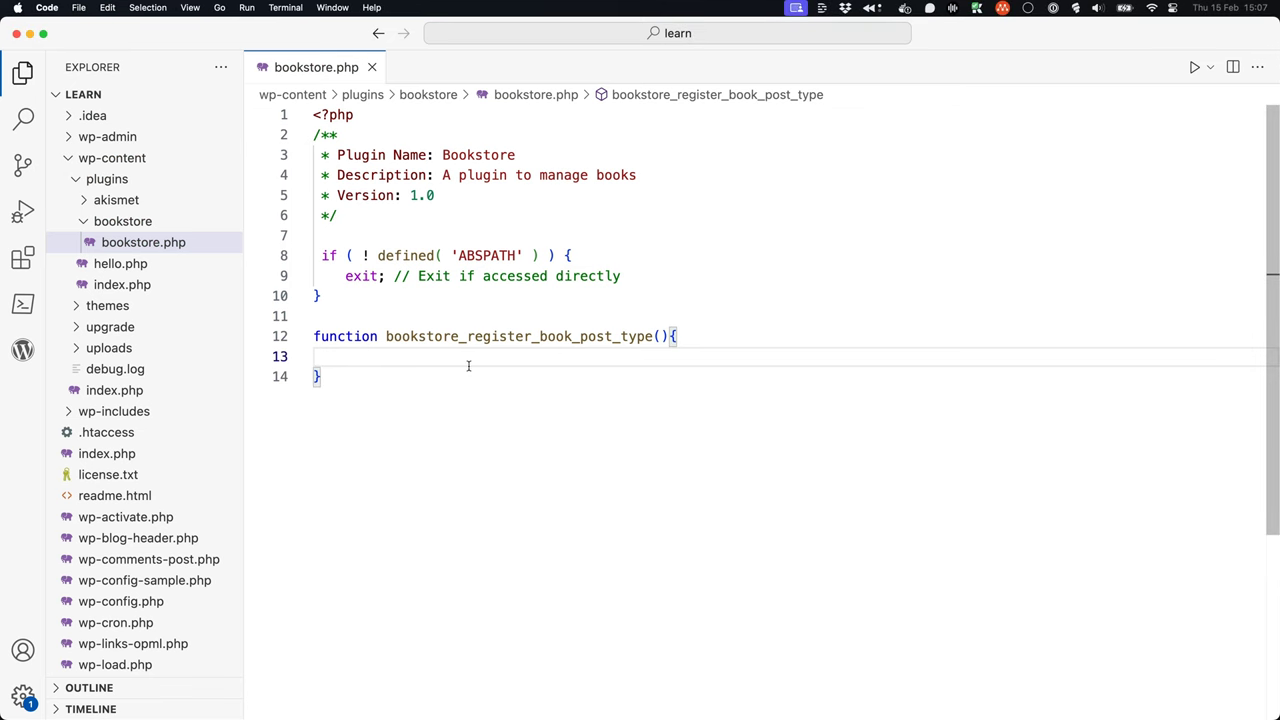
mouse_move(442, 356)
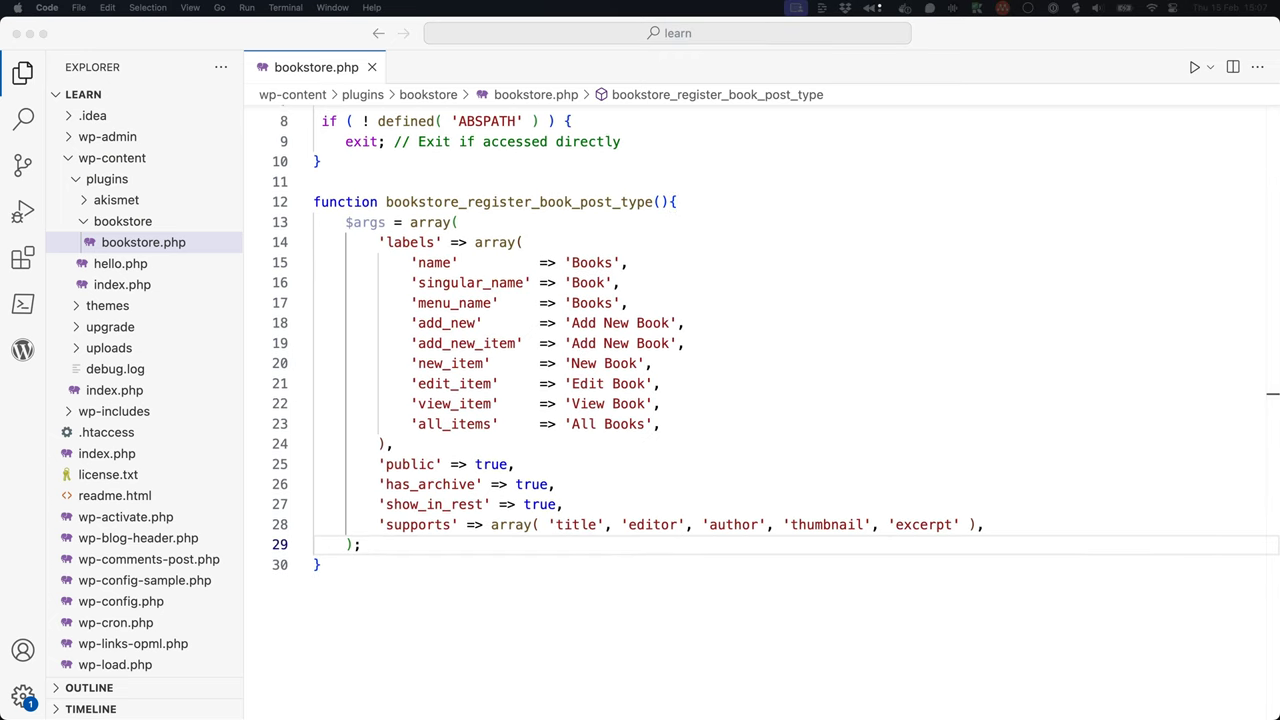
mouse_move(644, 558)
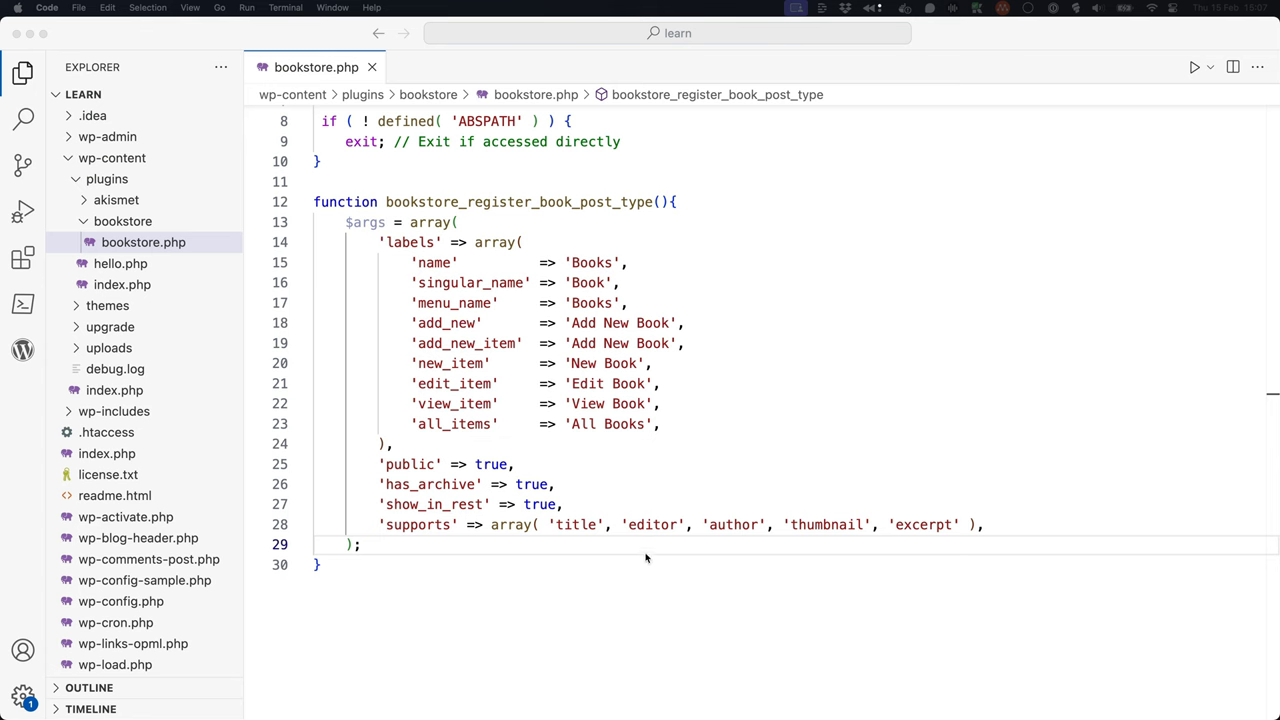
key("Enter")
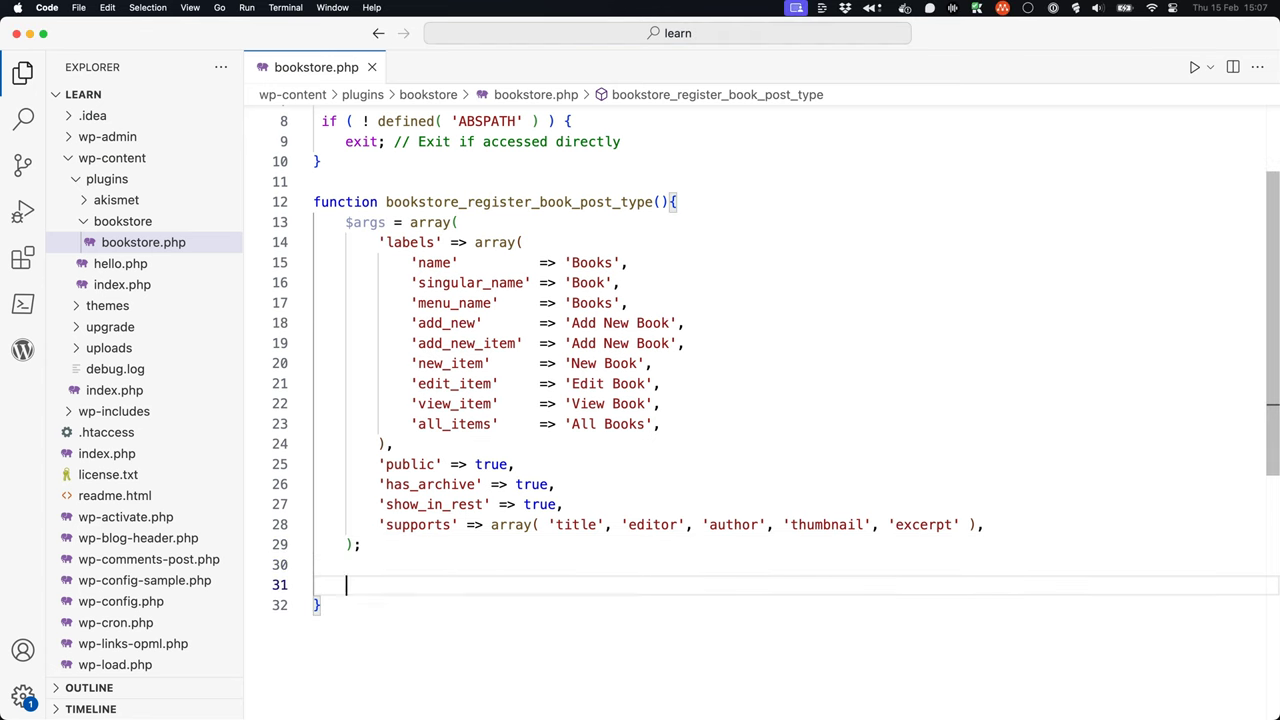
type("register_post_type( 'book', $args );")
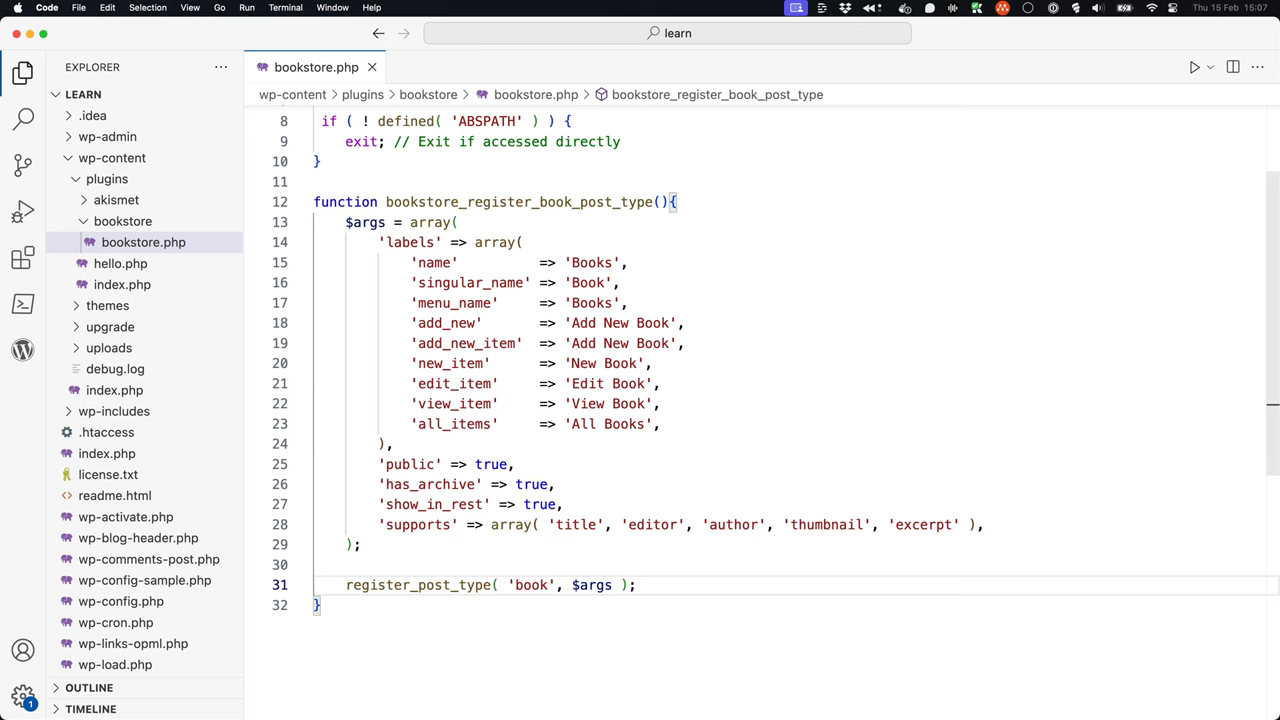
left_click(636, 584)
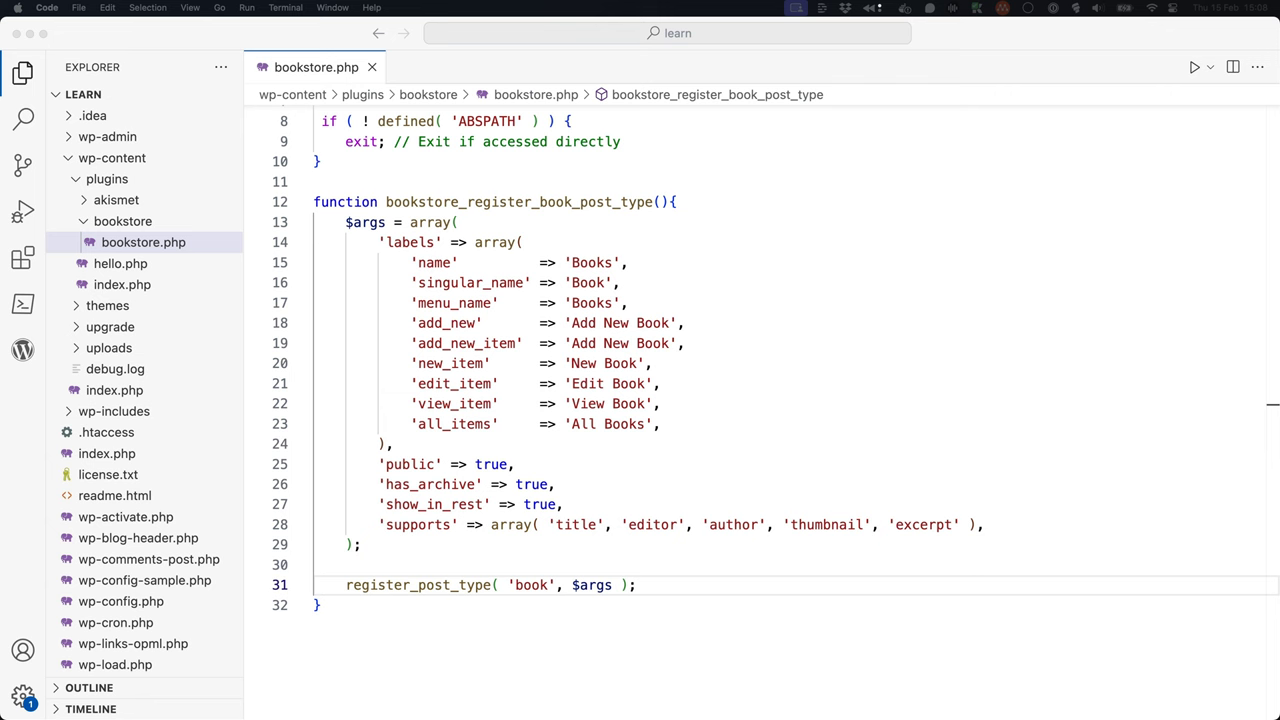
mouse_move(714, 336)
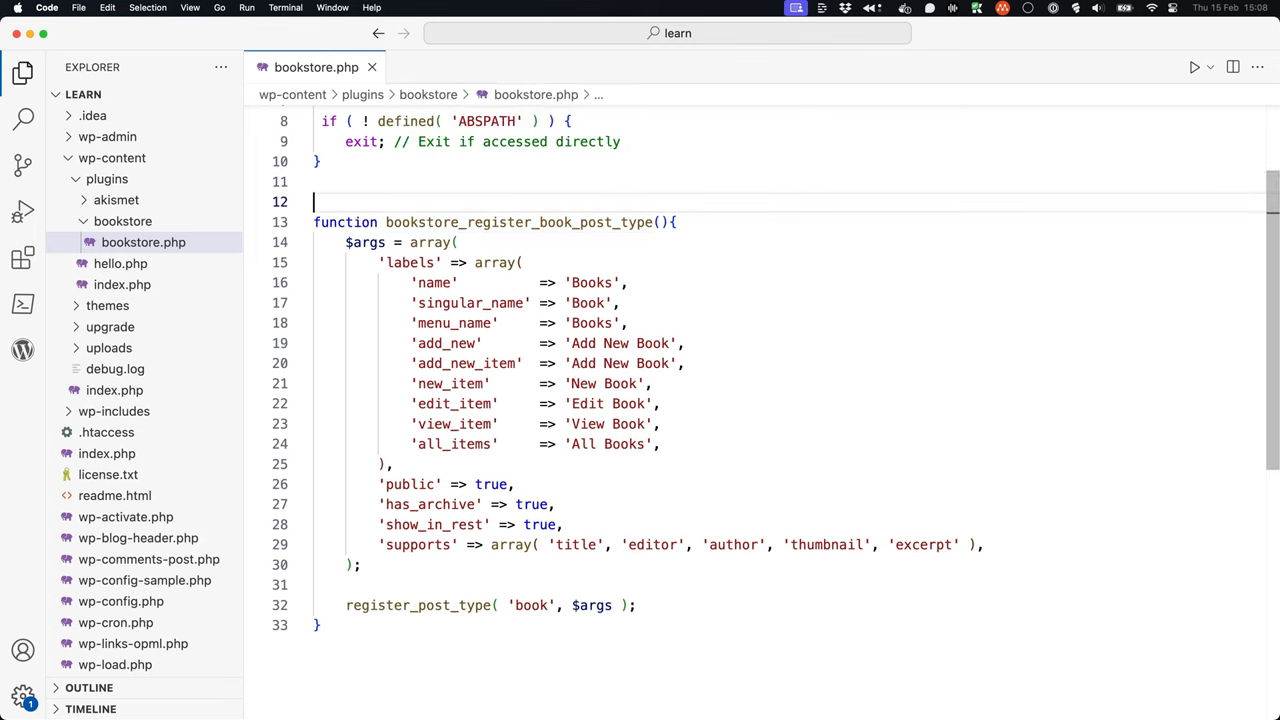
- Hook bookstore_register_book_post_type onto 'init' with add_action and return to the WordPress dashboard
type("add_action( 'init', 'bookstore_register_book_post_type' );")
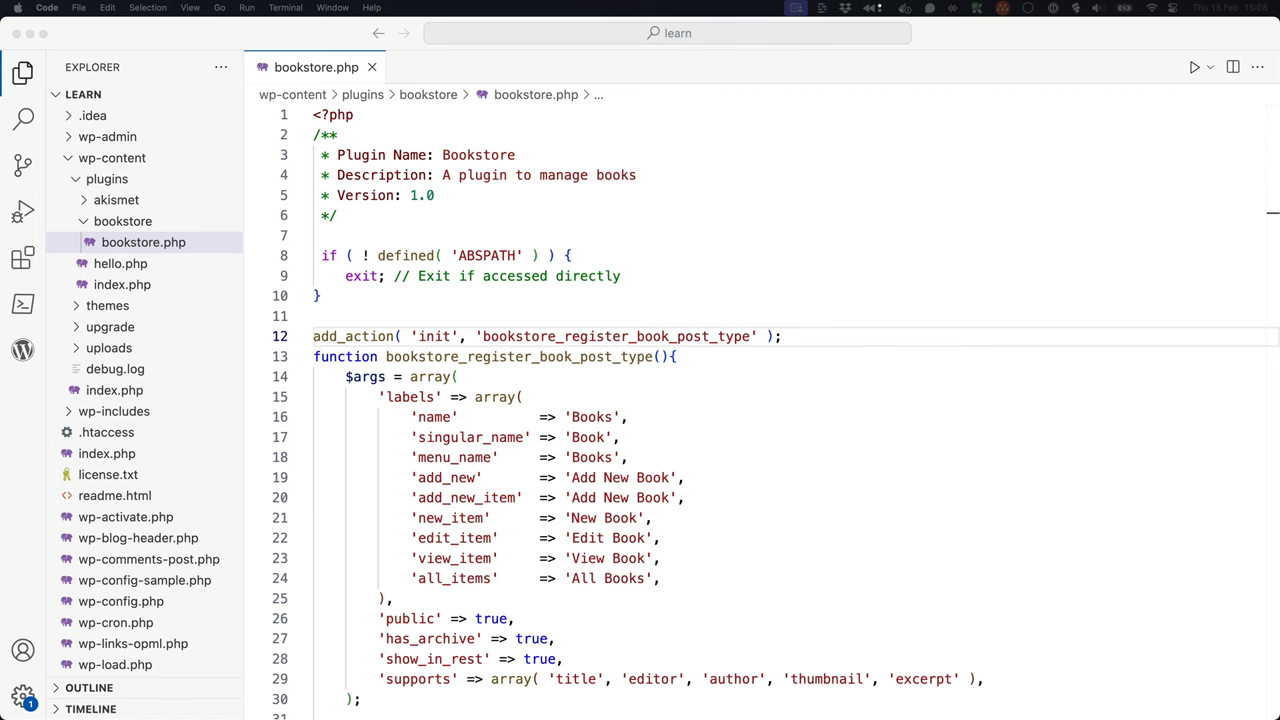
left_click(324, 32)
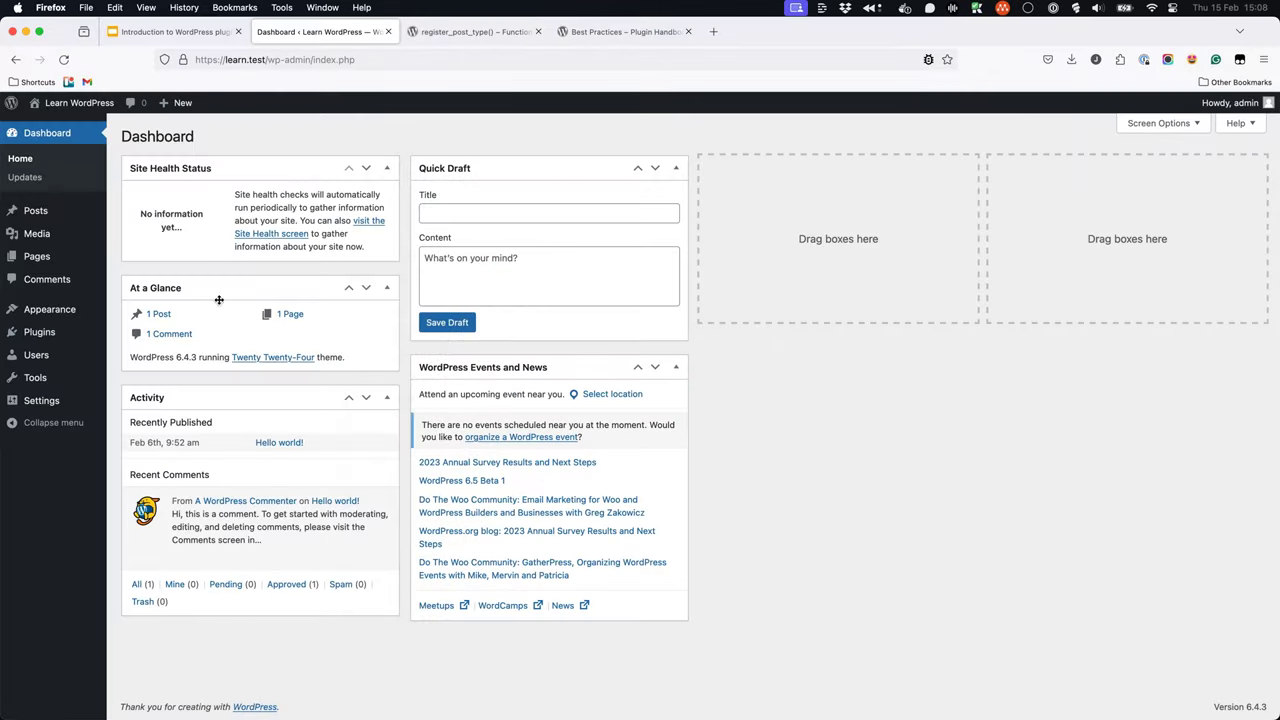
- Activate the Bookstore plugin from the Installed Plugins list
left_click(40, 332)
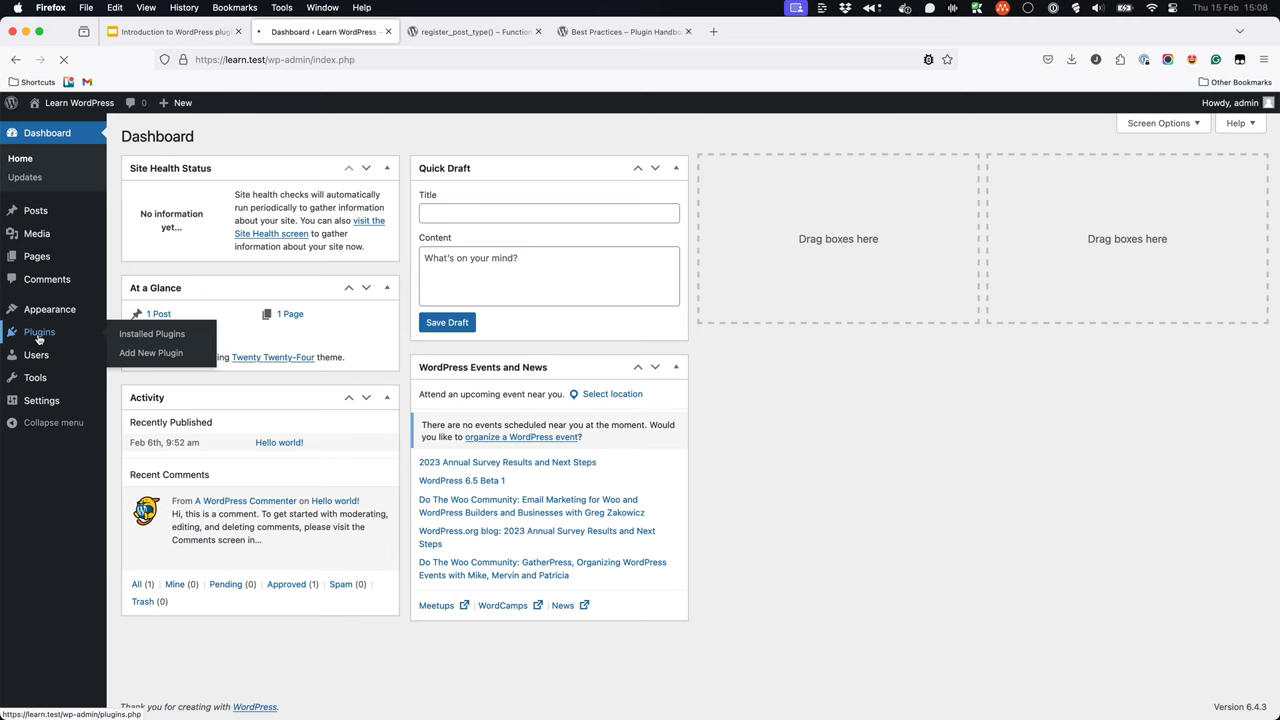
left_click(152, 332)
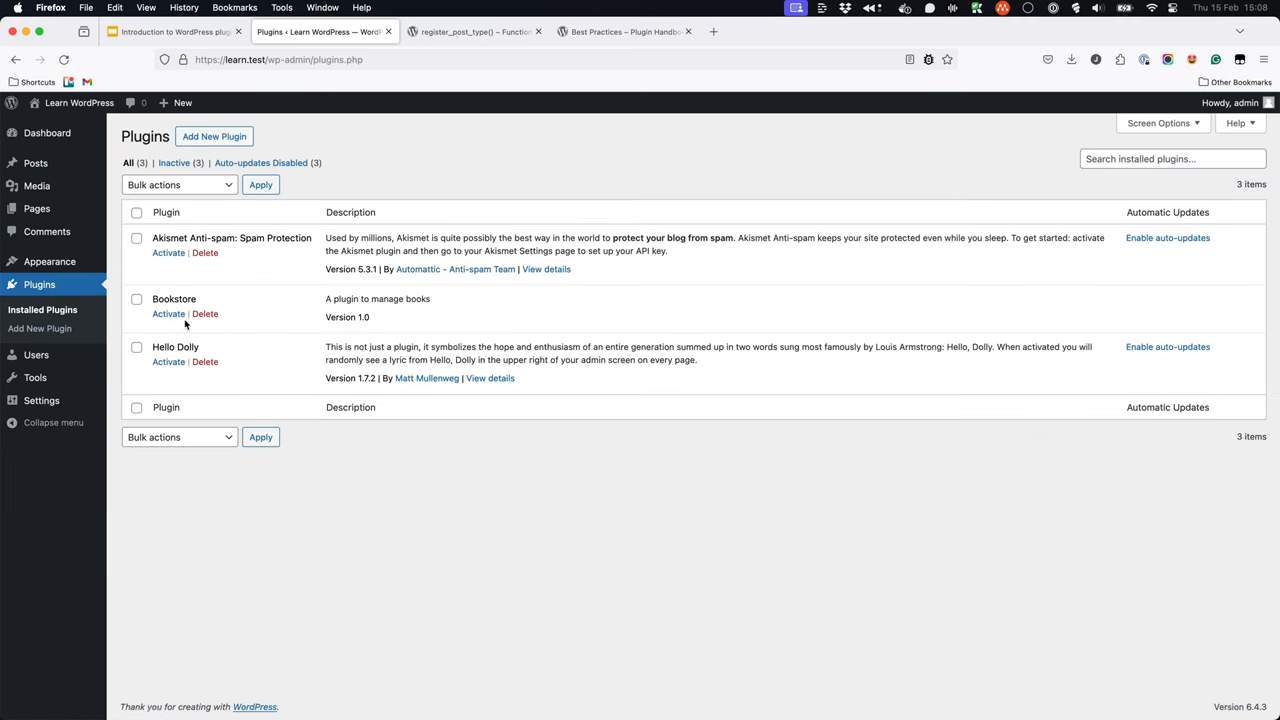
left_click(168, 312)
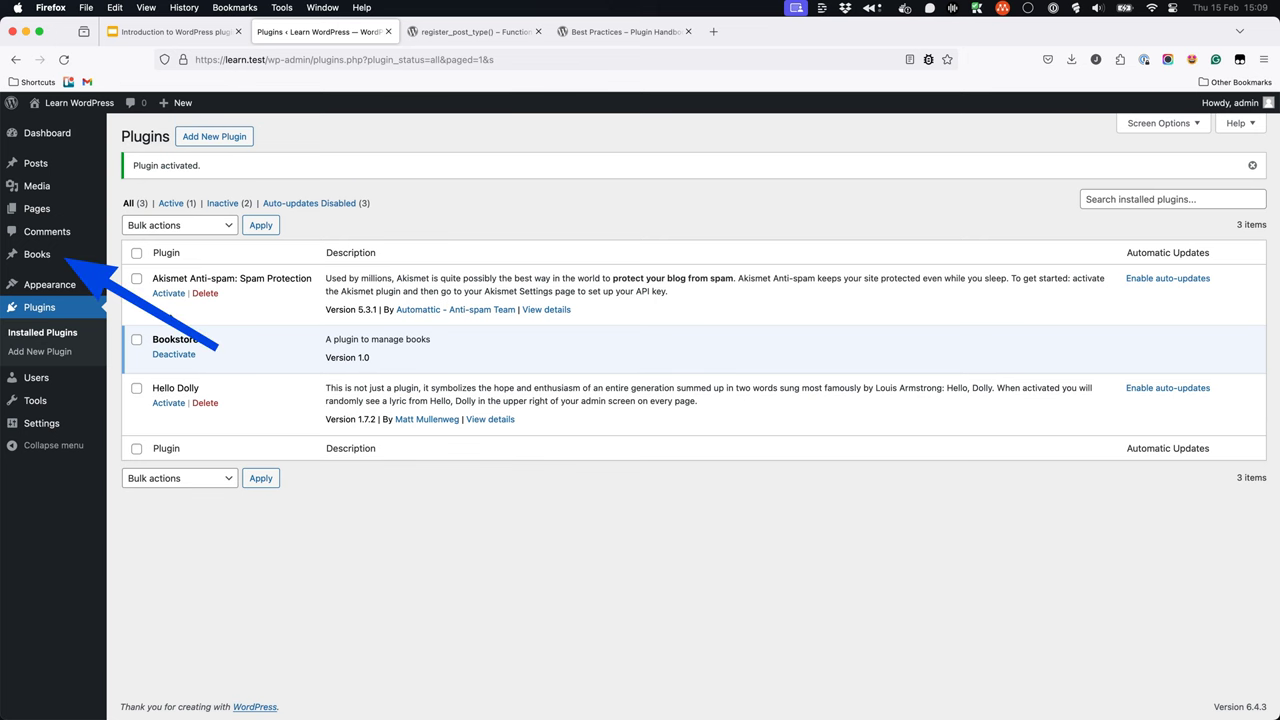
- Start a new book from the new Books section
left_click(36, 254)
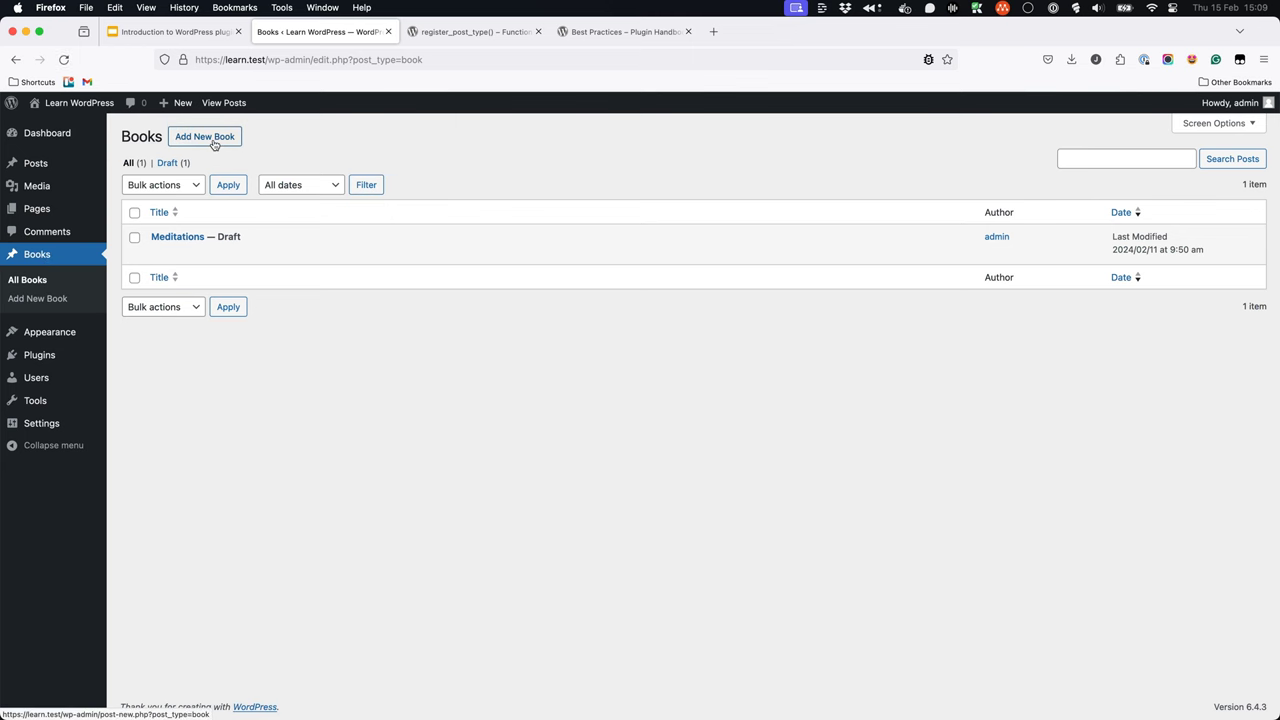
left_click(204, 136)
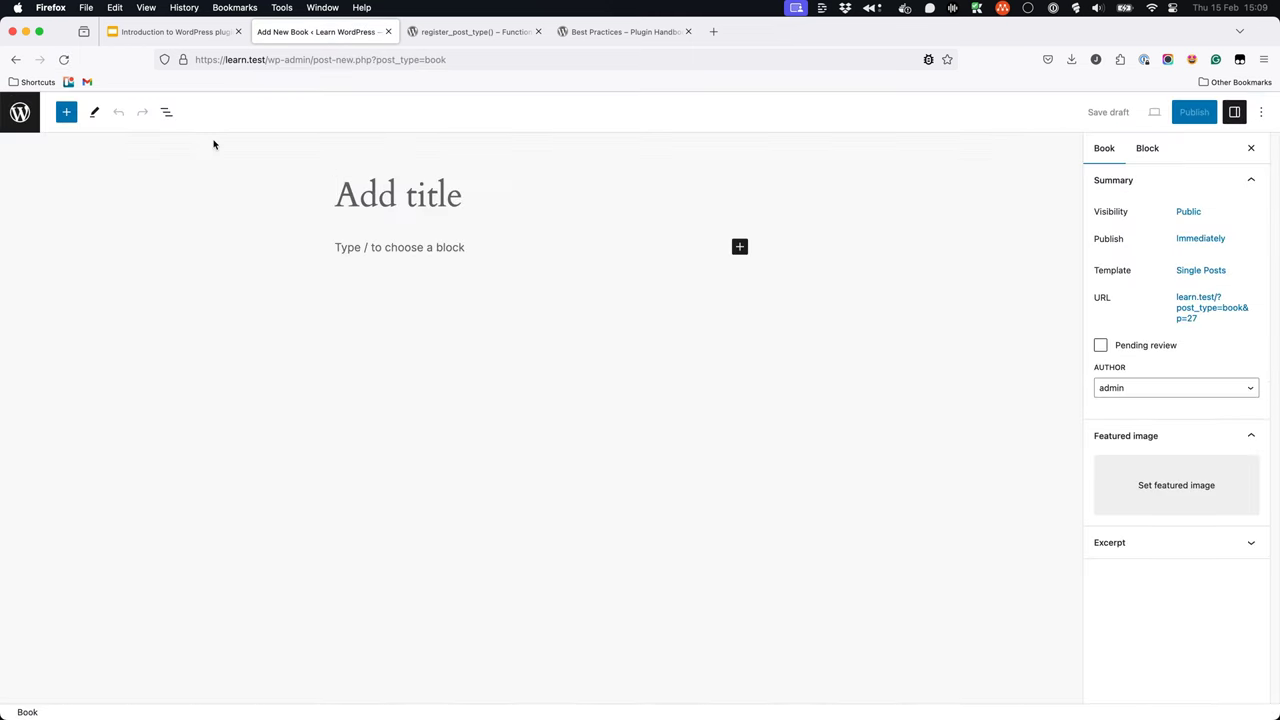
- Publish a book titled 'New Book title' with the paragraph 'Book content'
type("New Book tit")
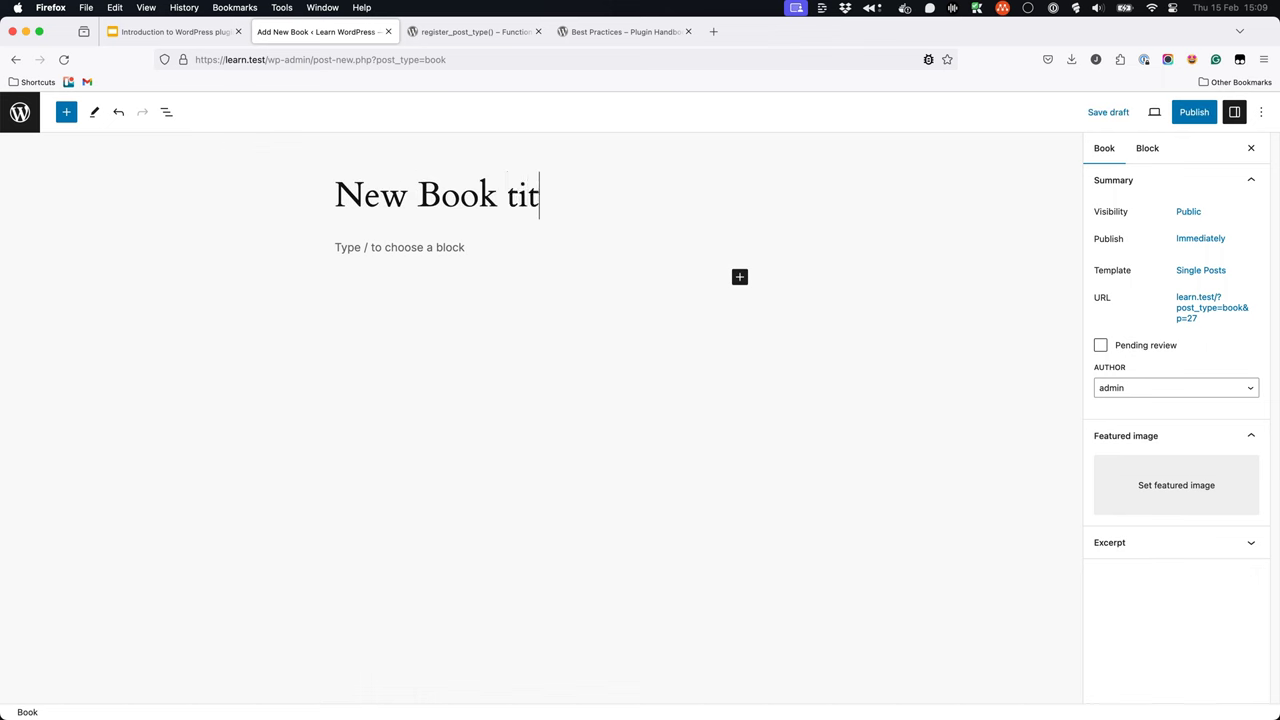
type("Book content")
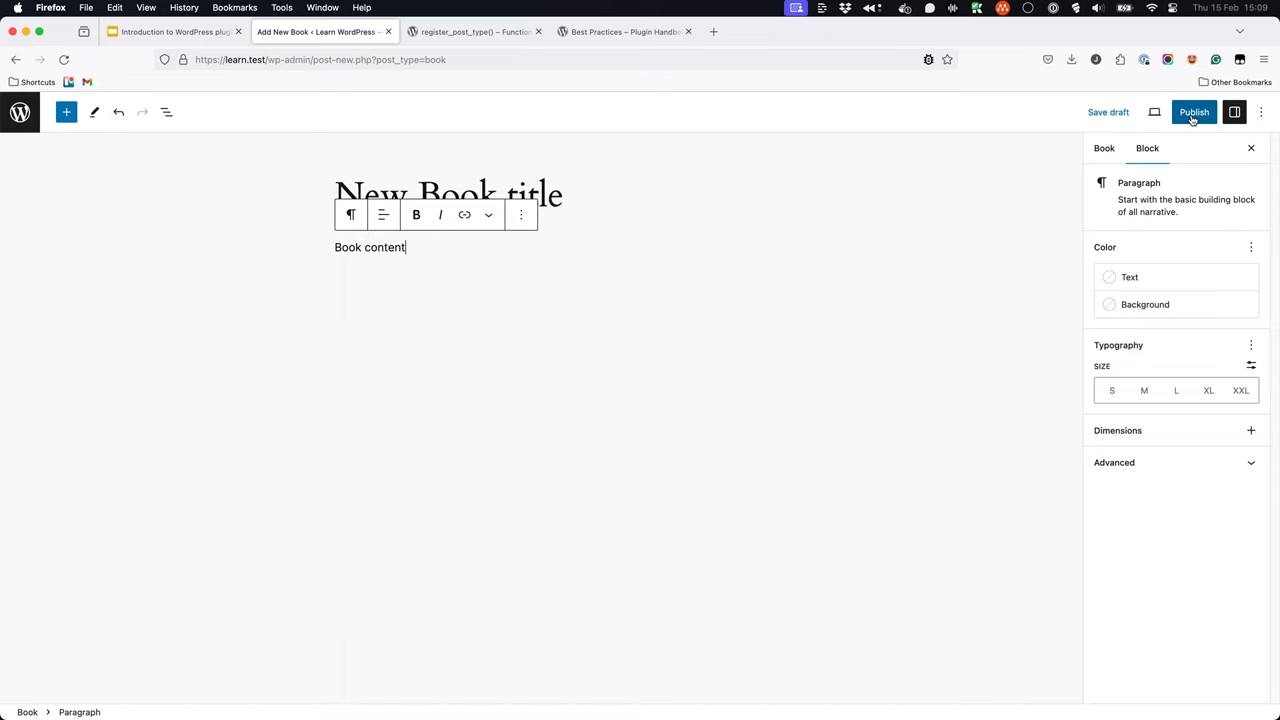
left_click(1194, 112)
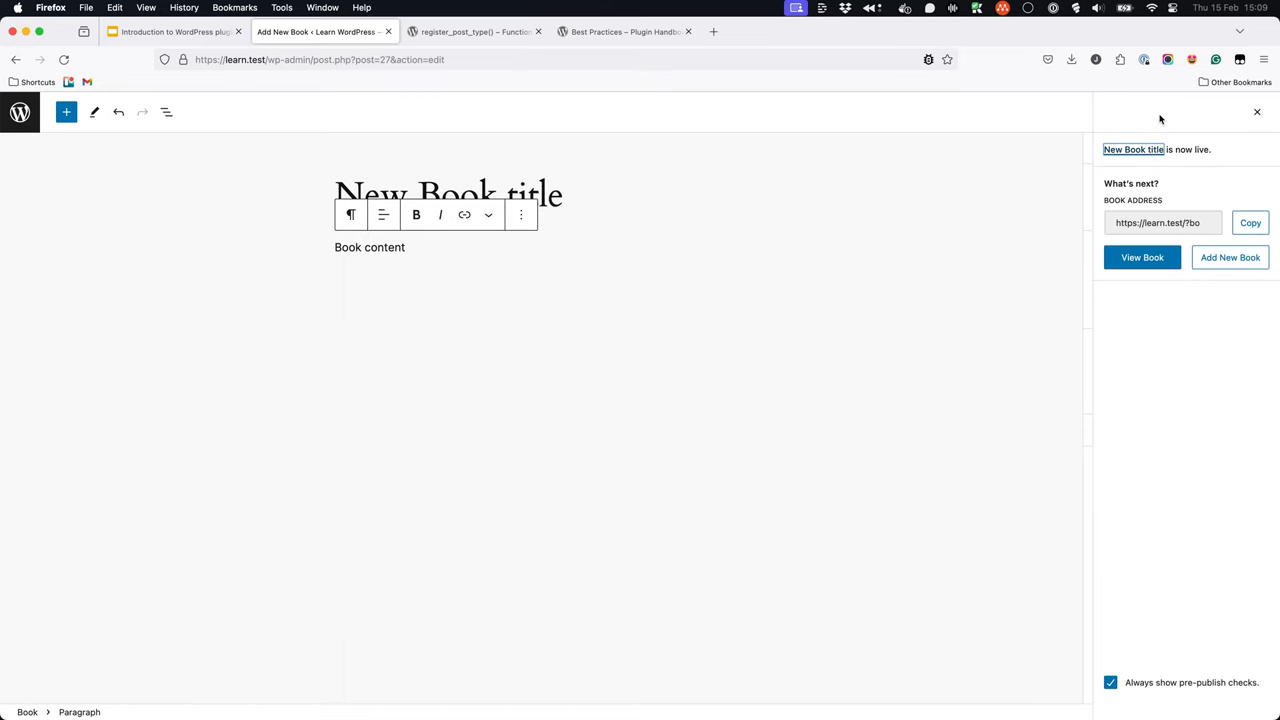
left_click(776, 32)
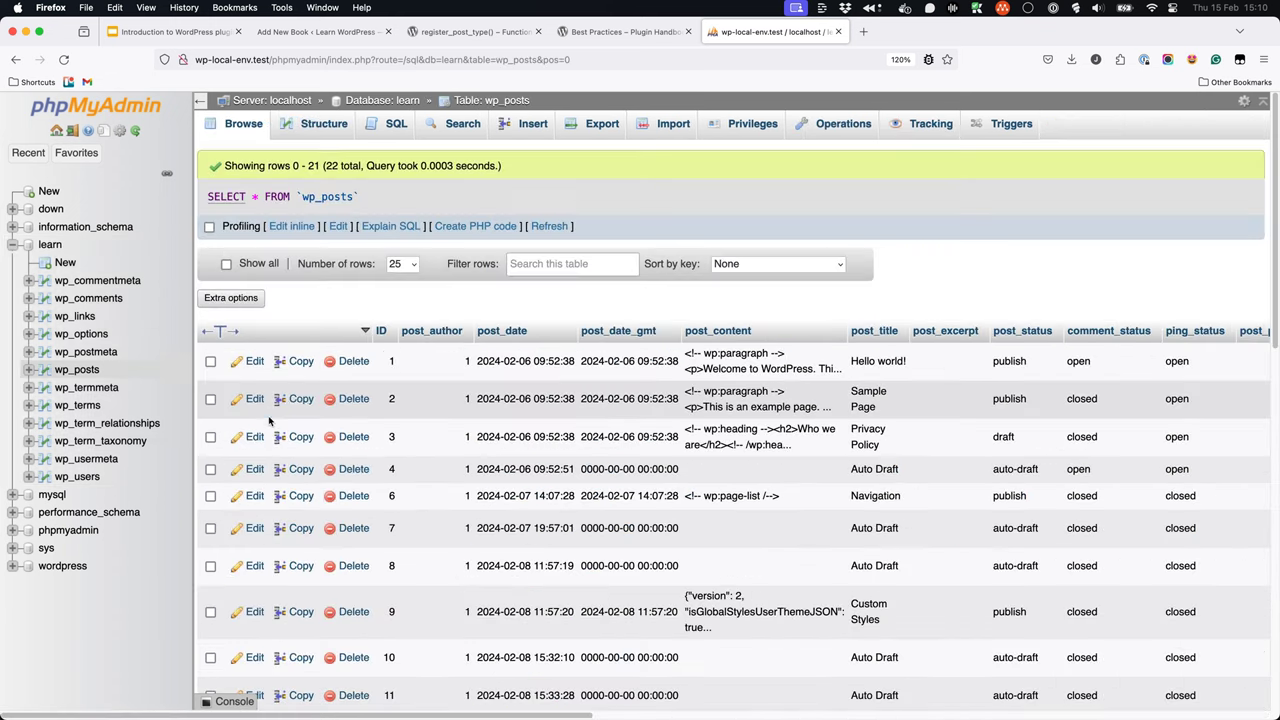
- Scroll through the rows of the learn database's wp_posts table
scroll("down", 3)
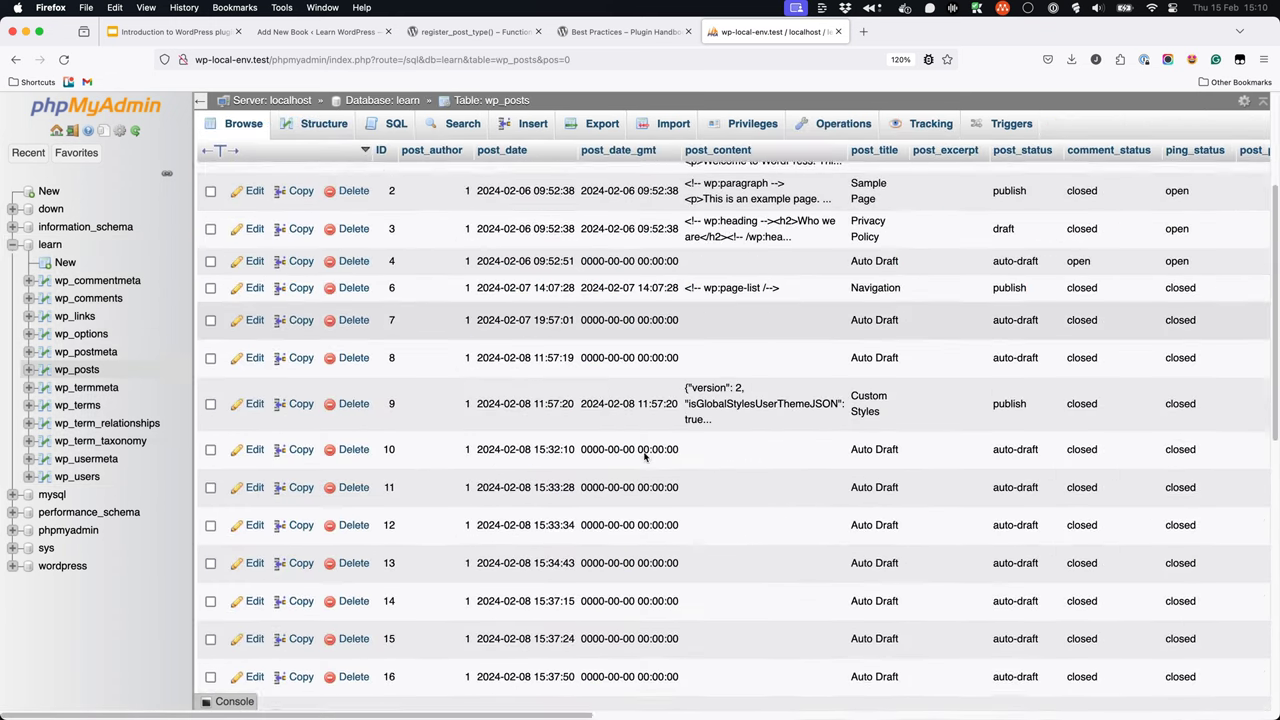
scroll("down", 3)
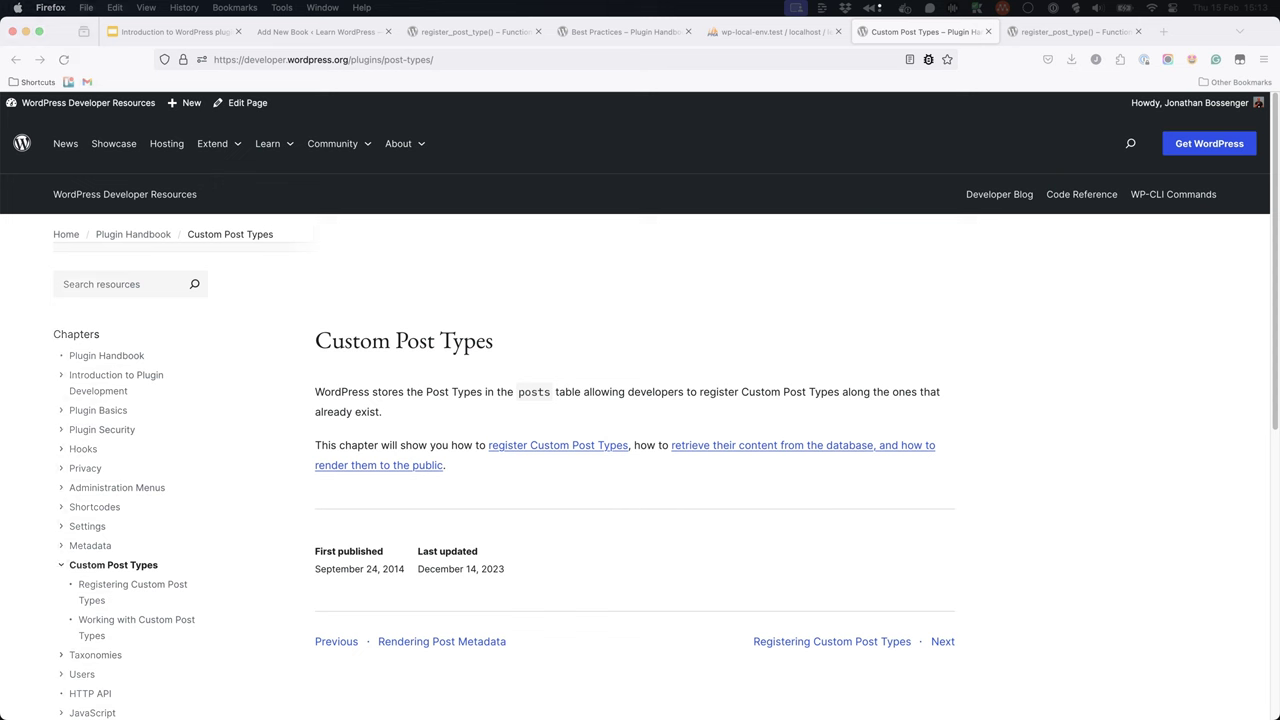
- Open the register_post_type() reference from the Custom Post Types handbook chapter
left_click(1076, 32)
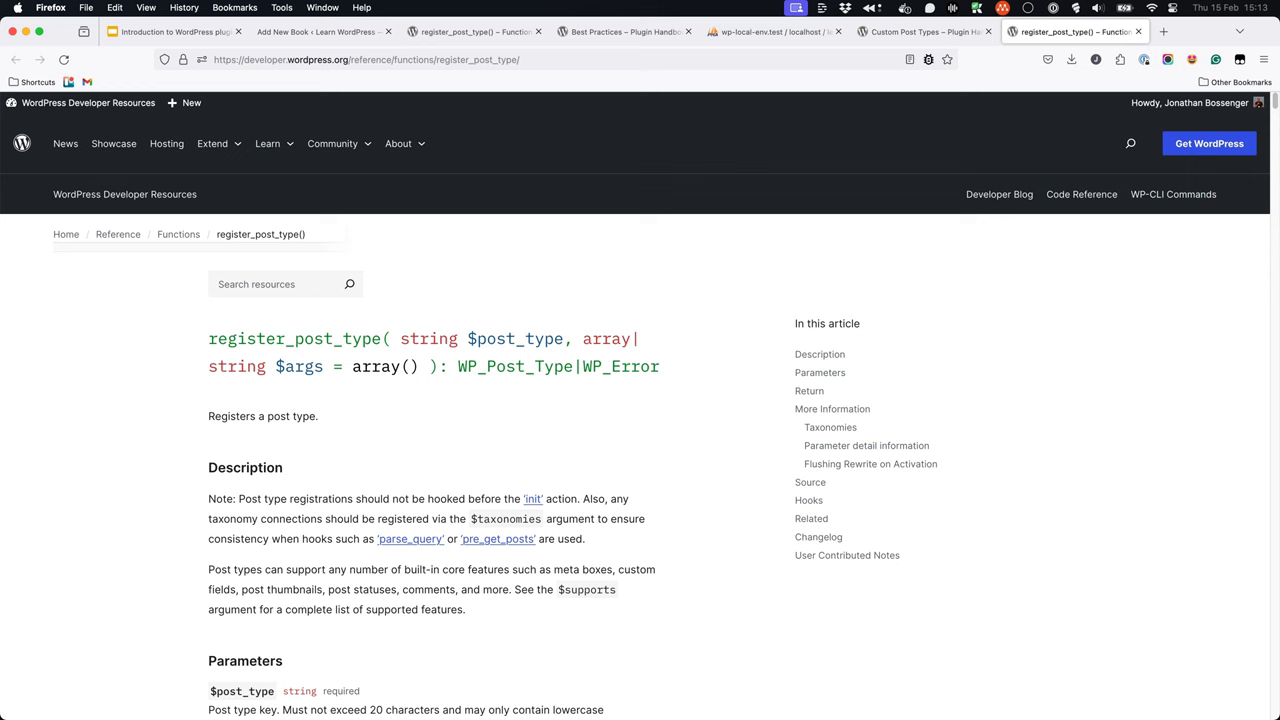